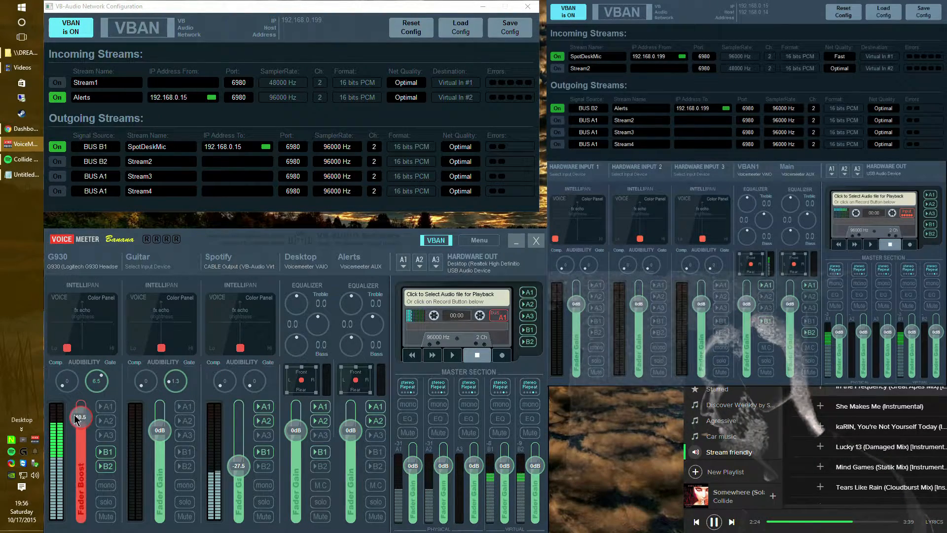
# Return the G930 strip's fader gain to 0 dB
pyautogui.moveTo(81, 417); pyautogui.dragTo(81, 430)
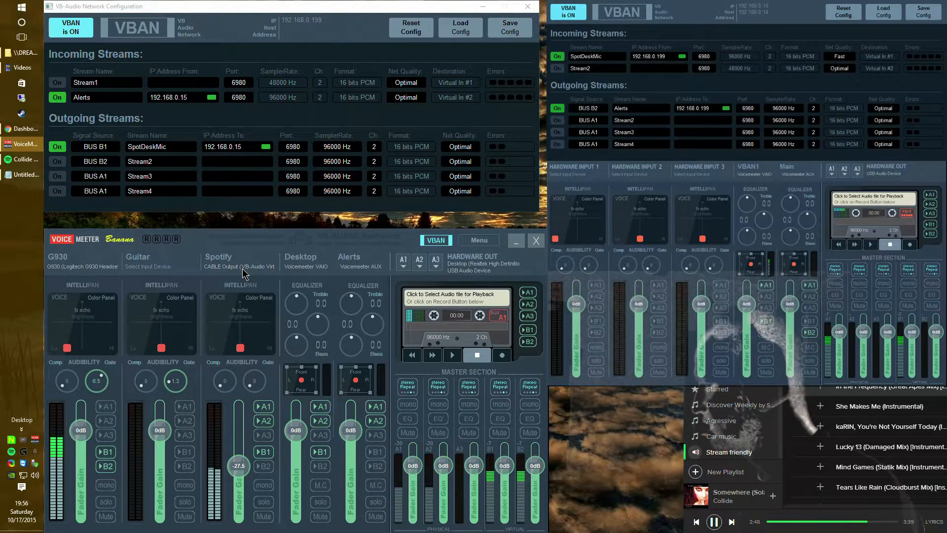
# Pull the Spotify strip's fader gain down to roughly -28.3 dB
pyautogui.click(240, 267)
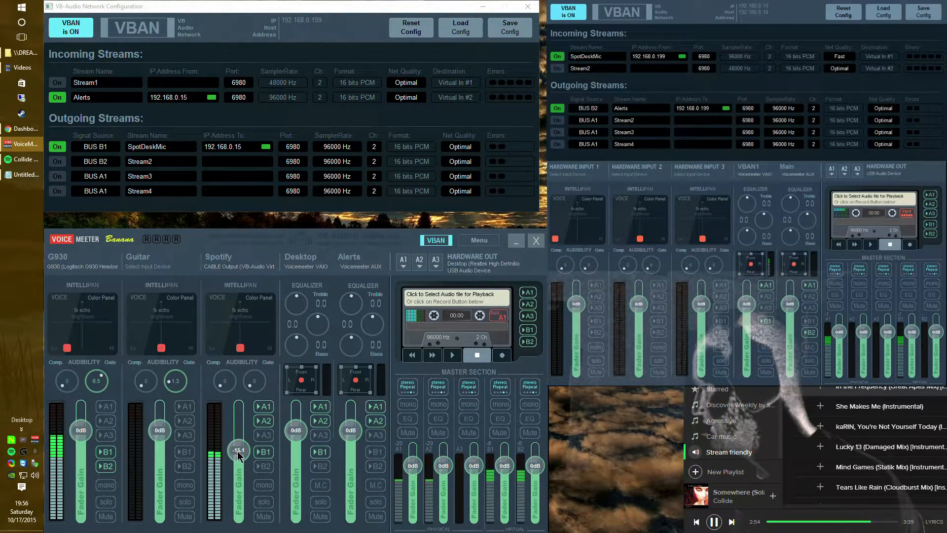
pyautogui.moveTo(237, 450); pyautogui.dragTo(237, 471)
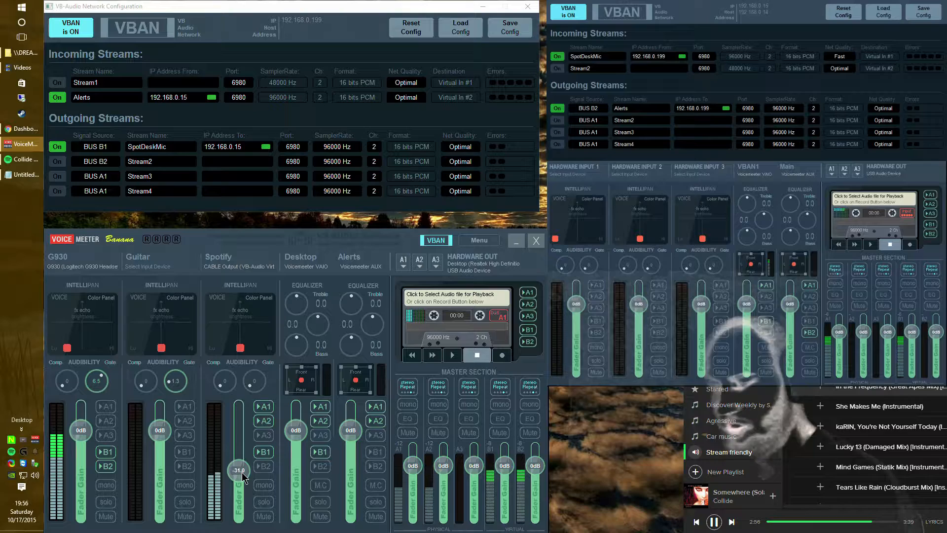
pyautogui.moveTo(238, 470); pyautogui.dragTo(239, 466)
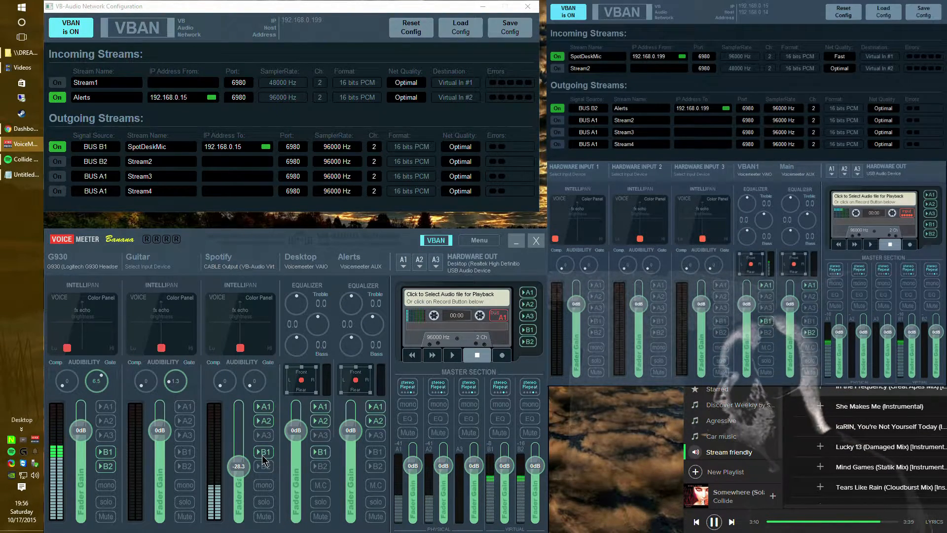
pyautogui.moveTo(172, 281)
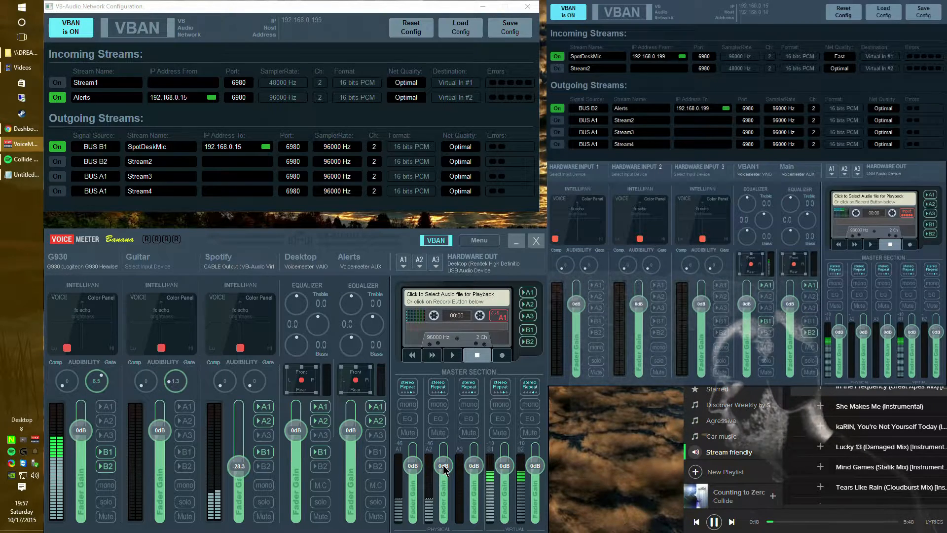
pyautogui.moveTo(443, 465); pyautogui.dragTo(444, 504)
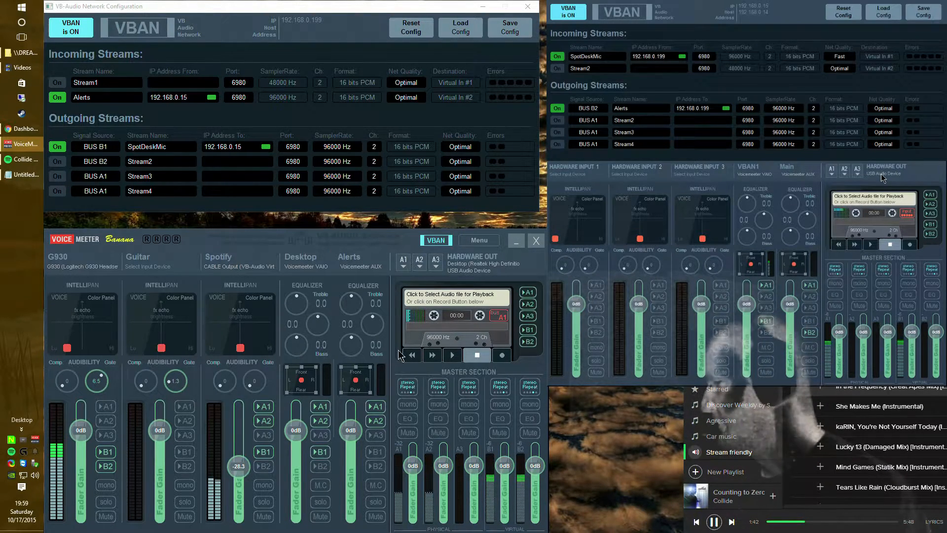
# Open the G930 headset's properties from the system sound playback devices
pyautogui.rightClick(35, 474)
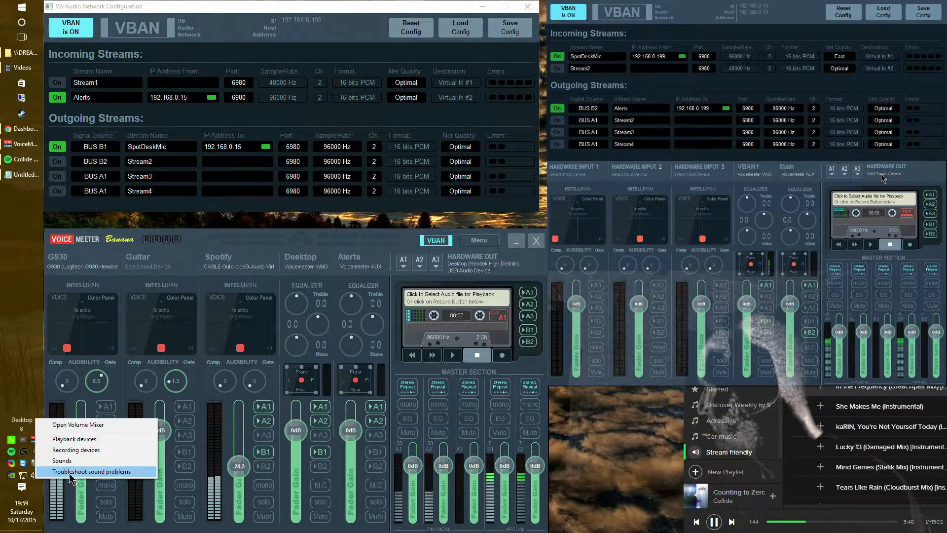
pyautogui.click(73, 438)
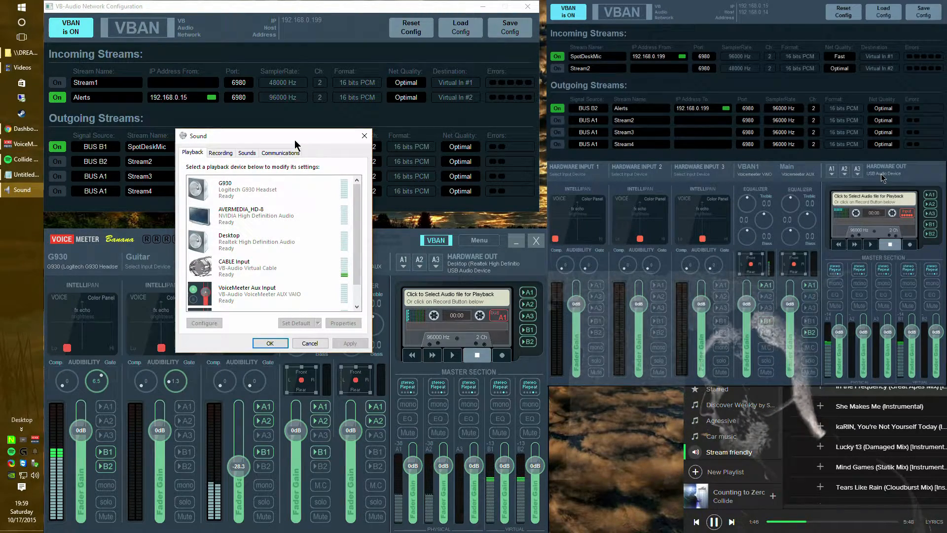
pyautogui.click(342, 323)
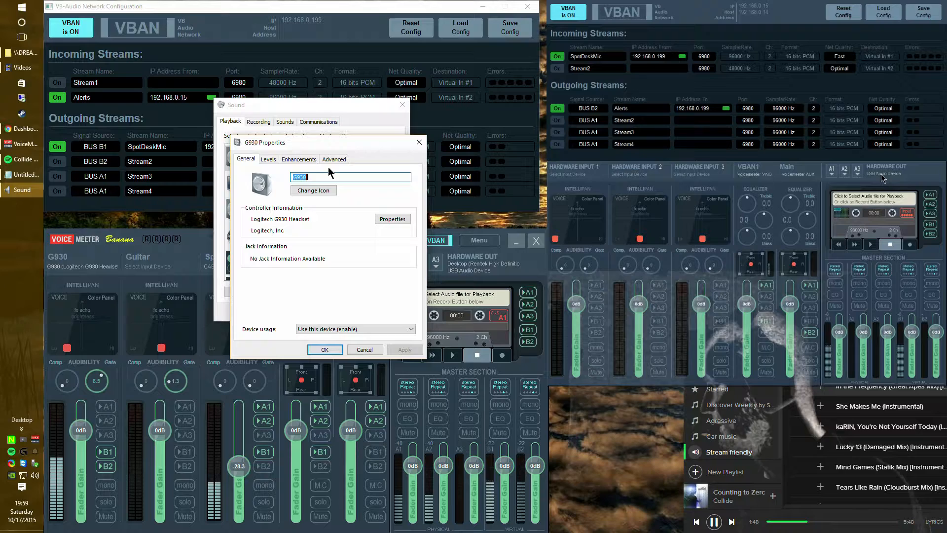
# Check the G930 default format (1 channel, 16 bit, 16000 Hz) and cancel without changes
pyautogui.click(333, 159)
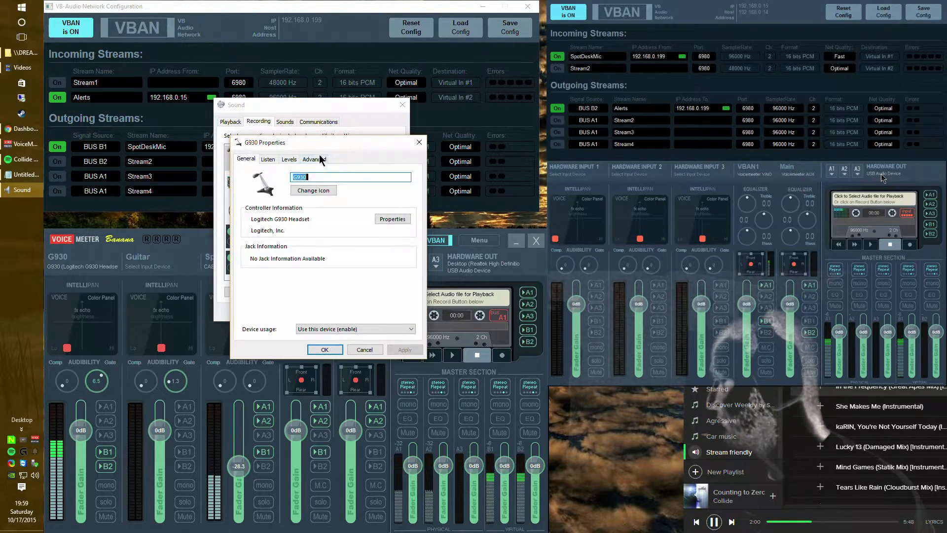
pyautogui.click(313, 159)
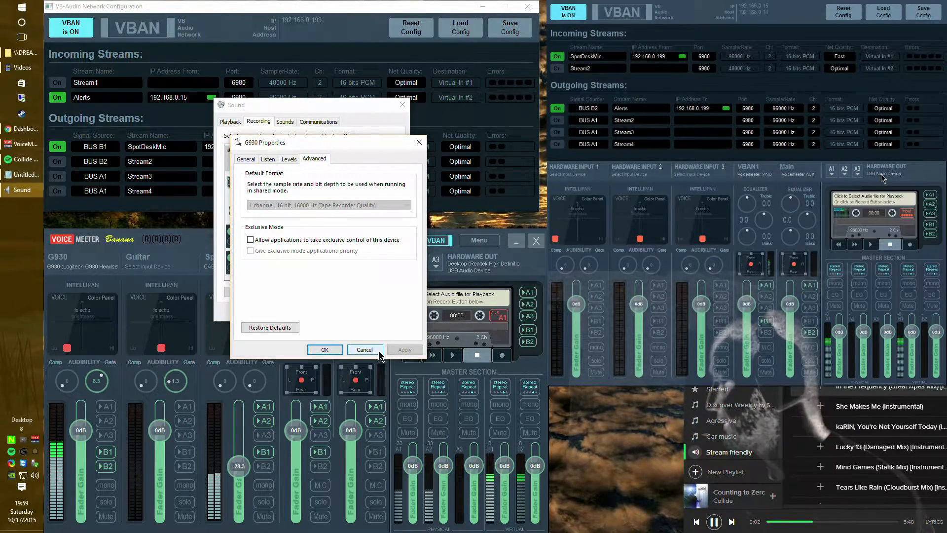
pyautogui.click(364, 349)
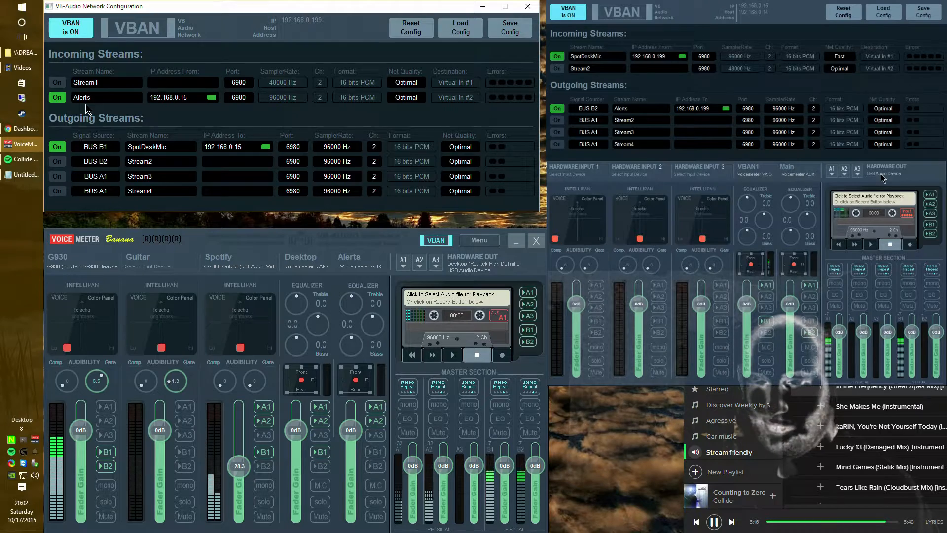
pyautogui.moveTo(187, 123)
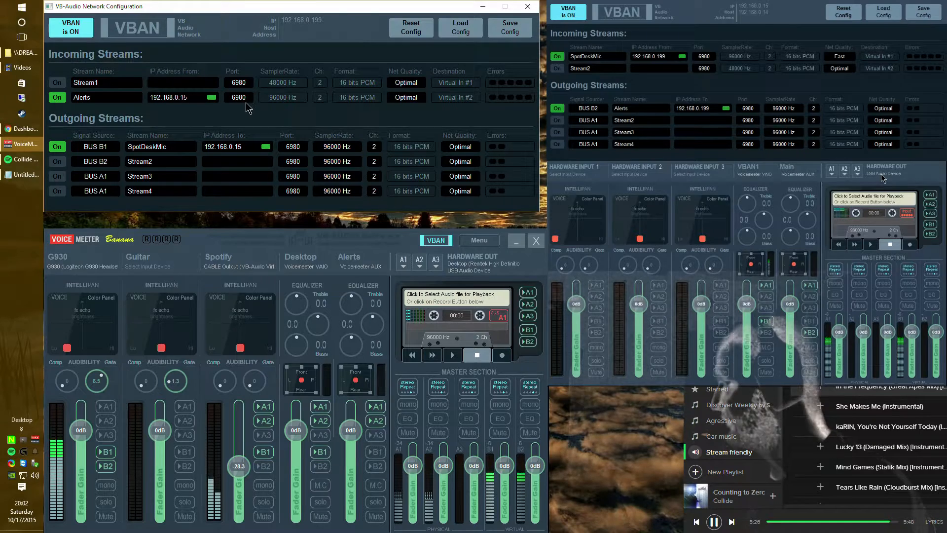
pyautogui.moveTo(360, 104)
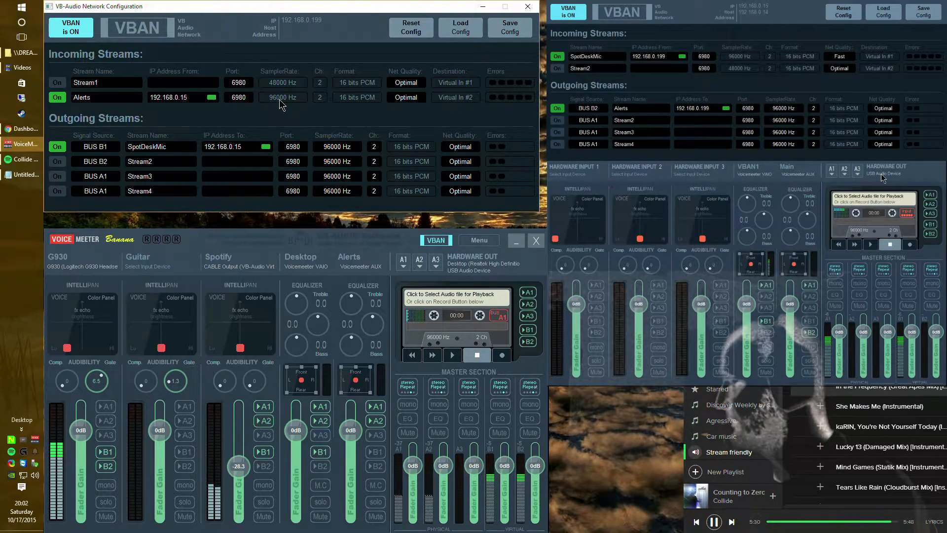
pyautogui.click(405, 97)
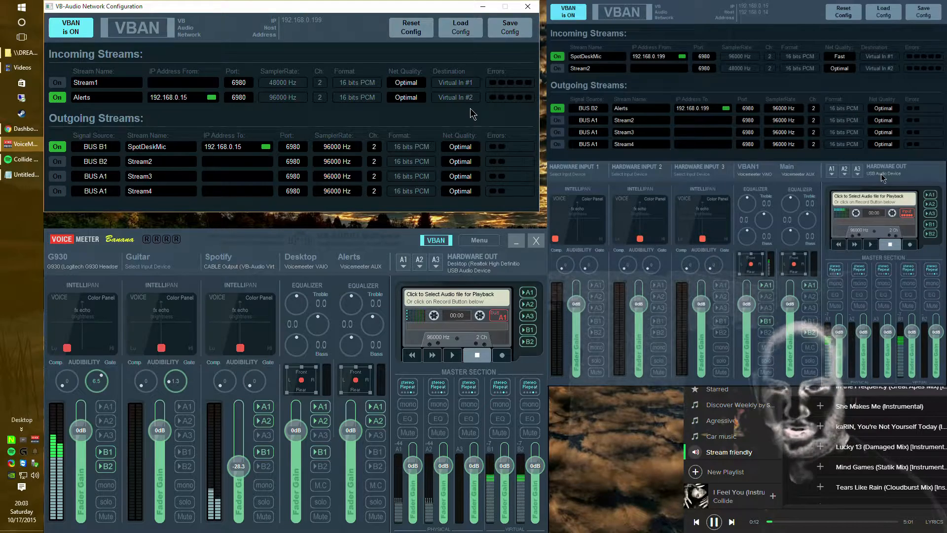
pyautogui.moveTo(435, 217)
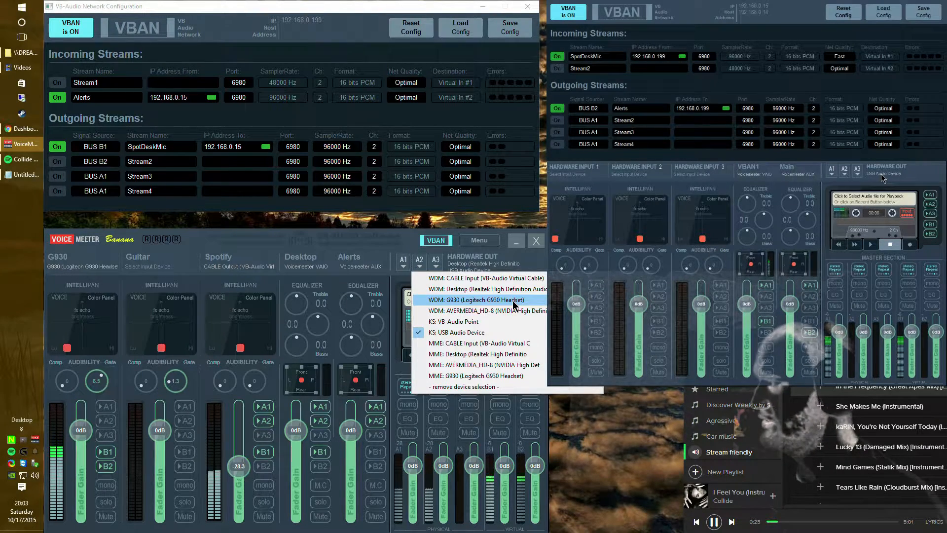
pyautogui.moveTo(506, 310)
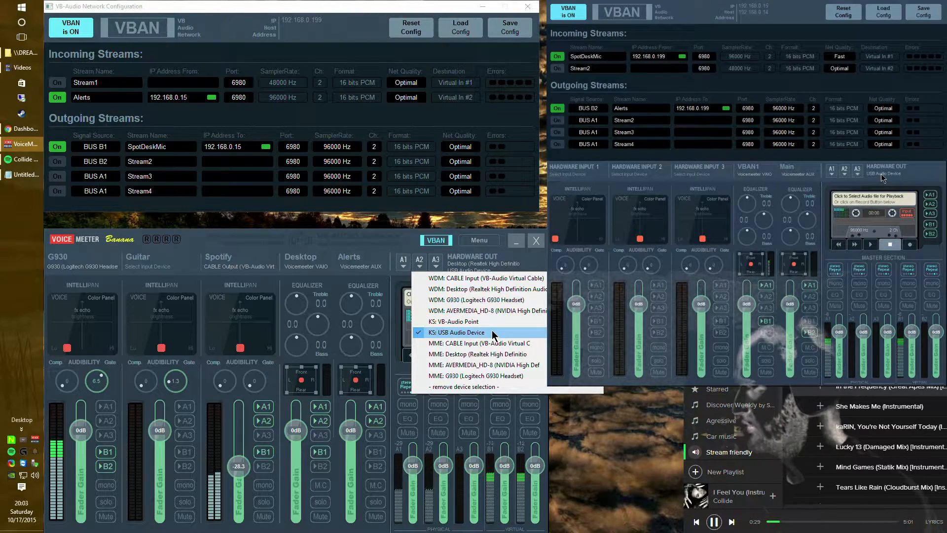
pyautogui.click(459, 332)
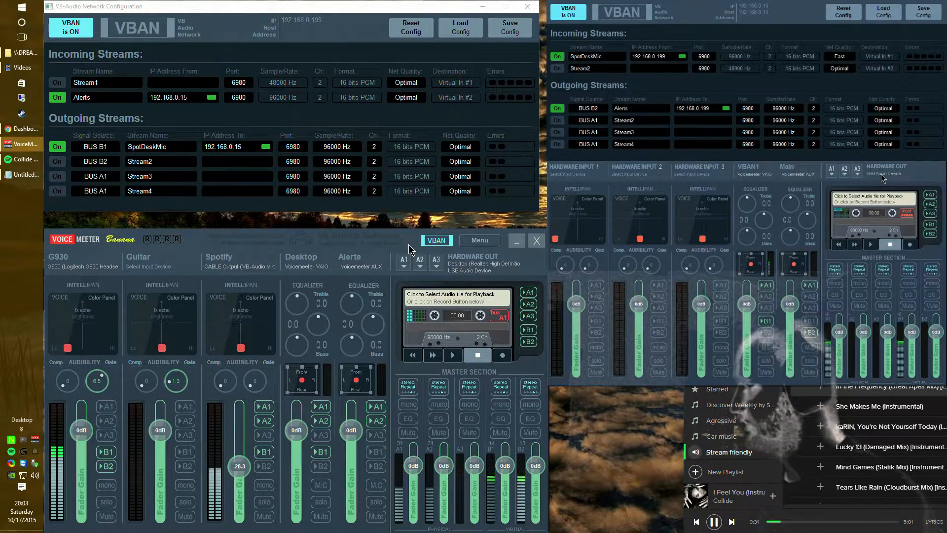